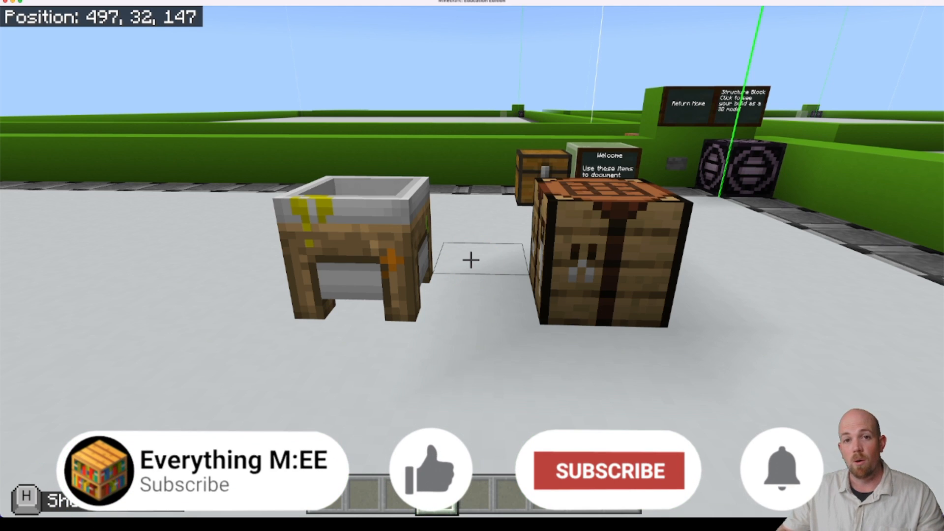
Search the creative inventory for 'car' and 'hy' to take carbon and hydrogen stacks
click(608, 472)
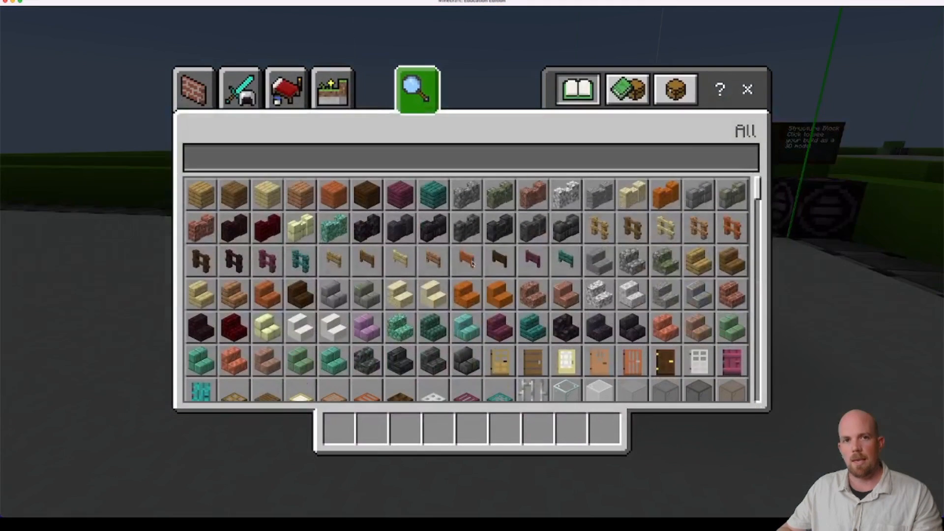
text(c)
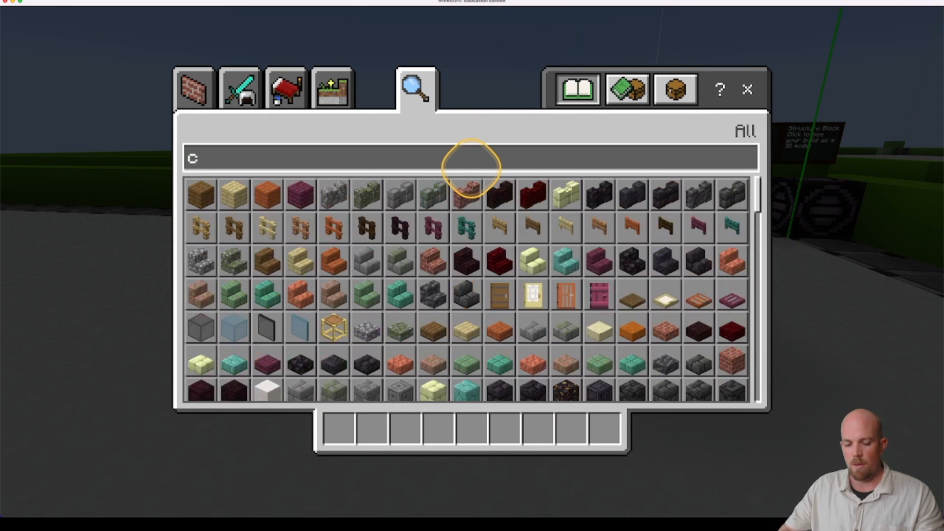
text(ar)
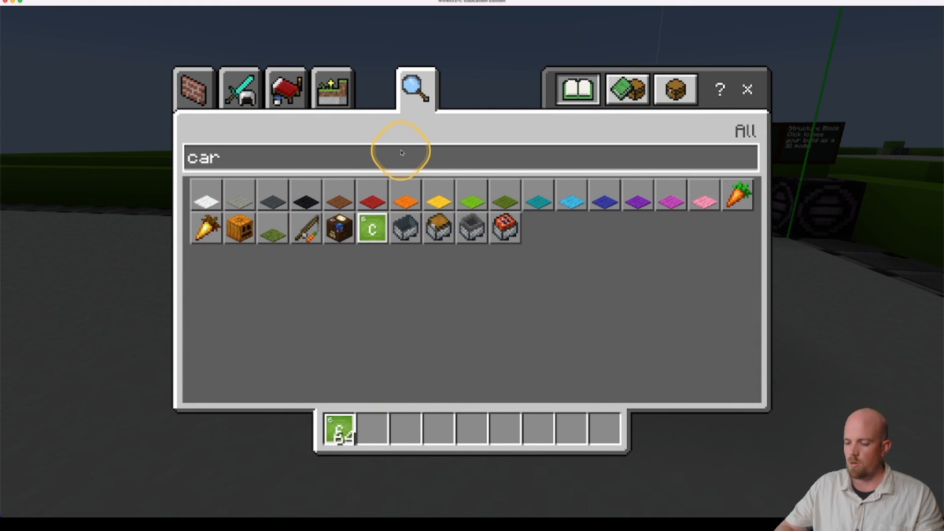
text(hy)
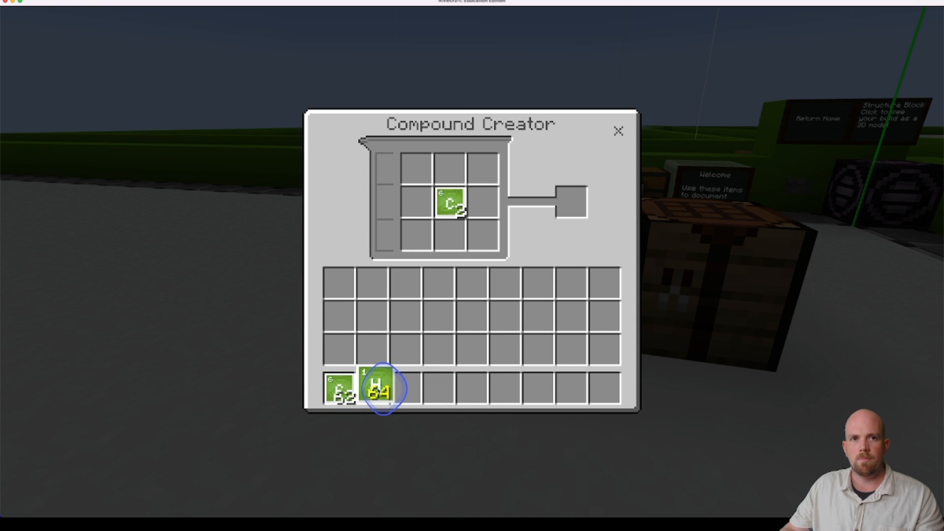
Combine 10 carbon and 20 hydrogen into polyethylene, take it, and close the Compound Creator
drag(381, 385, 484, 201)
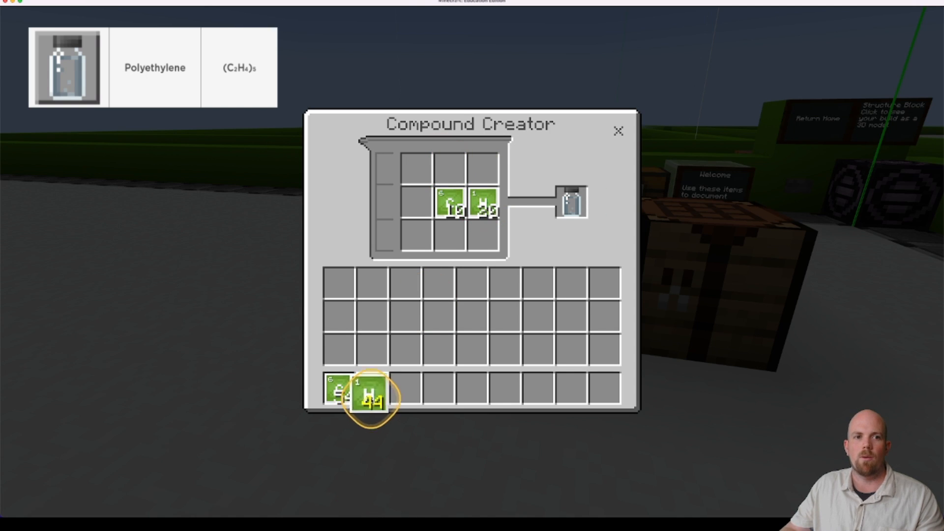
mouse_move(571, 200)
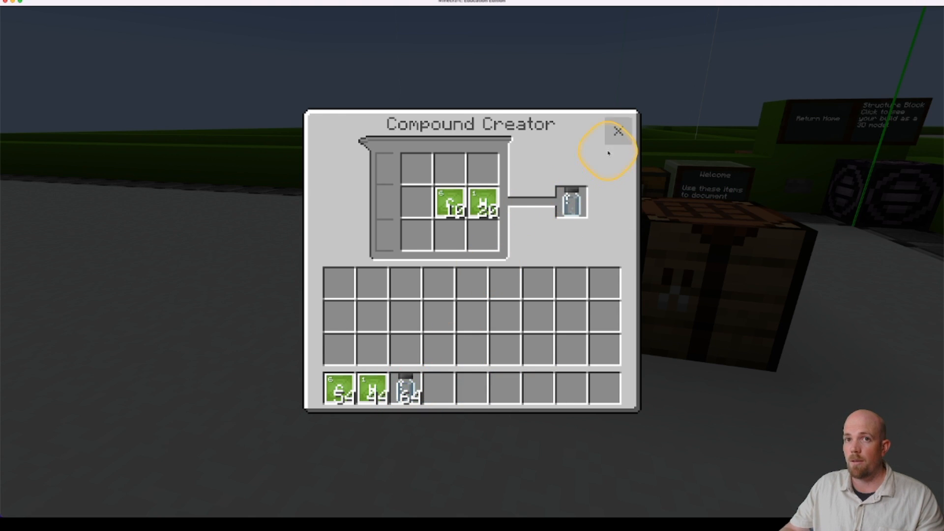
click(617, 131)
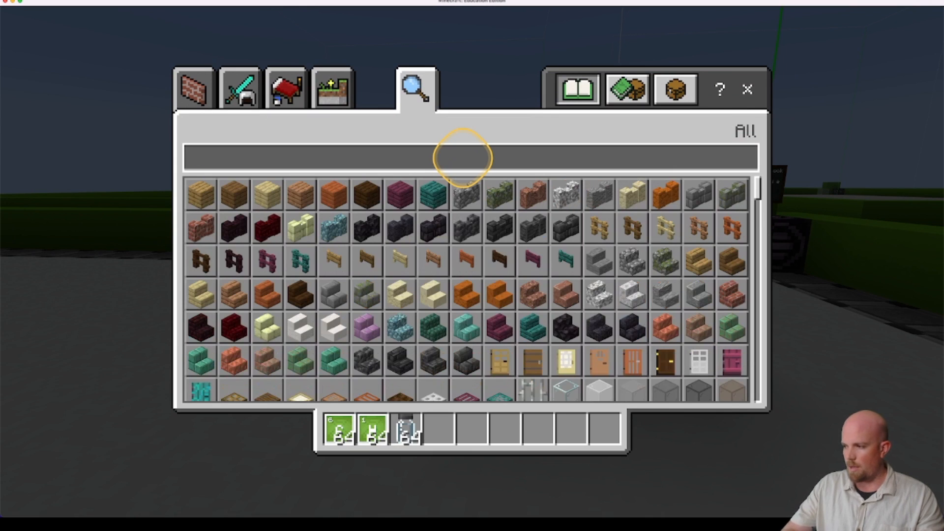
Search 'ni' and 'oxy' to add nitrogen and oxygen stacks to the hotbar
text(ni)
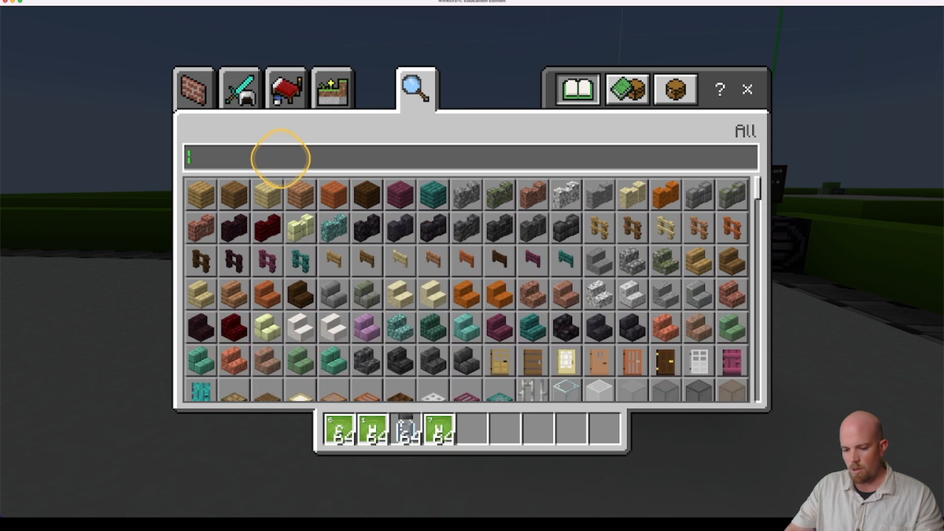
text(oxy)
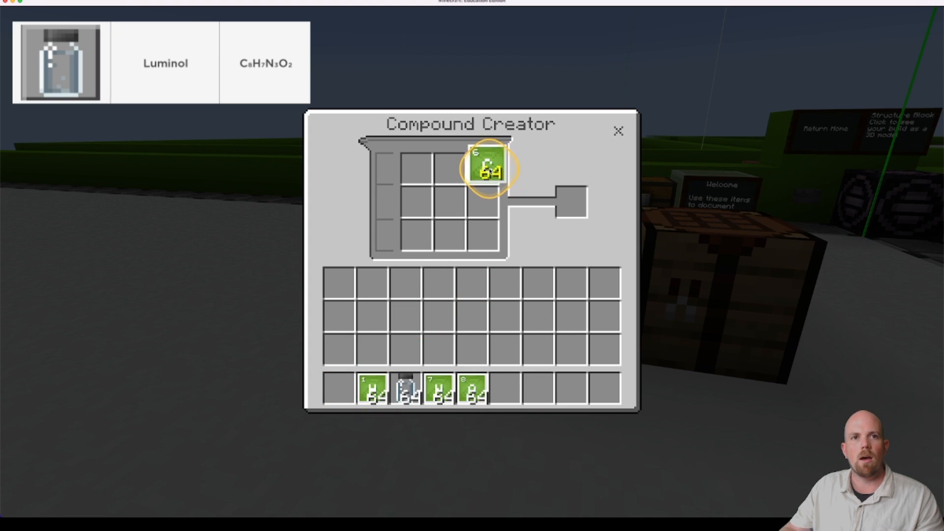
mouse_move(370, 385)
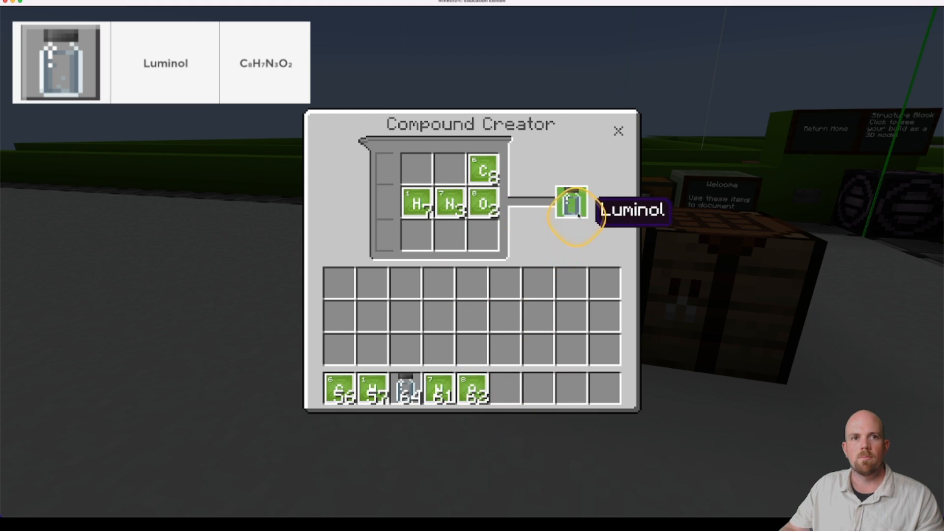
Collect the luminol built from 8 carbon, 7 hydrogen, 3 nitrogen and 2 oxygen
click(570, 204)
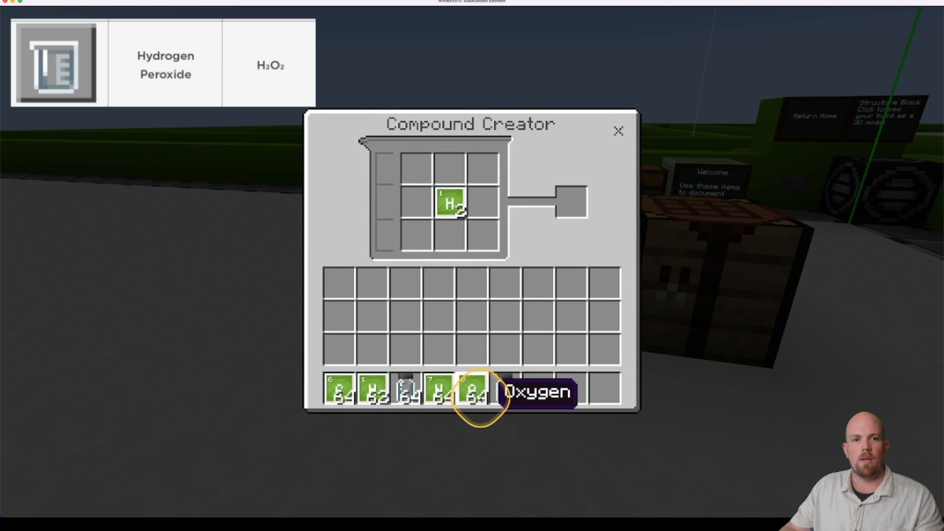
Add 2 oxygen to the 2 hydrogen and collect hydrogen peroxide into the hotbar
drag(475, 389, 488, 211)
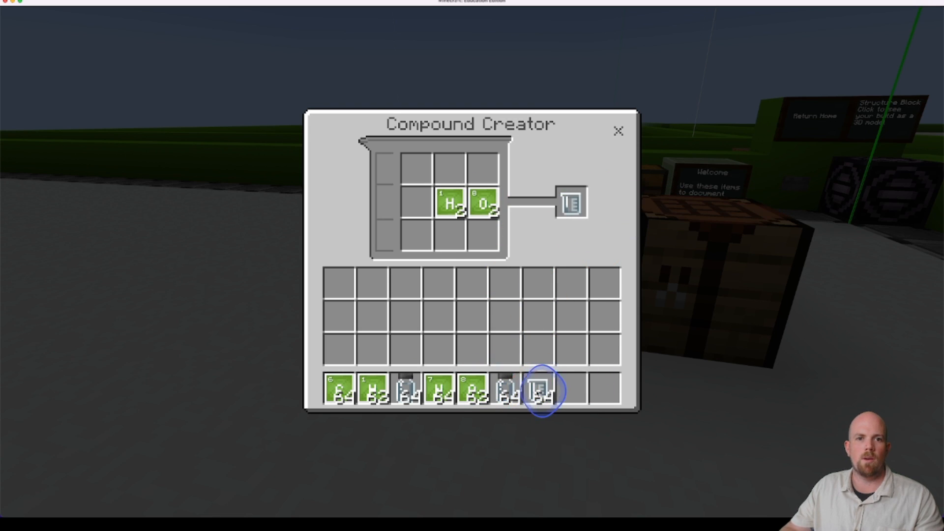
click(617, 131)
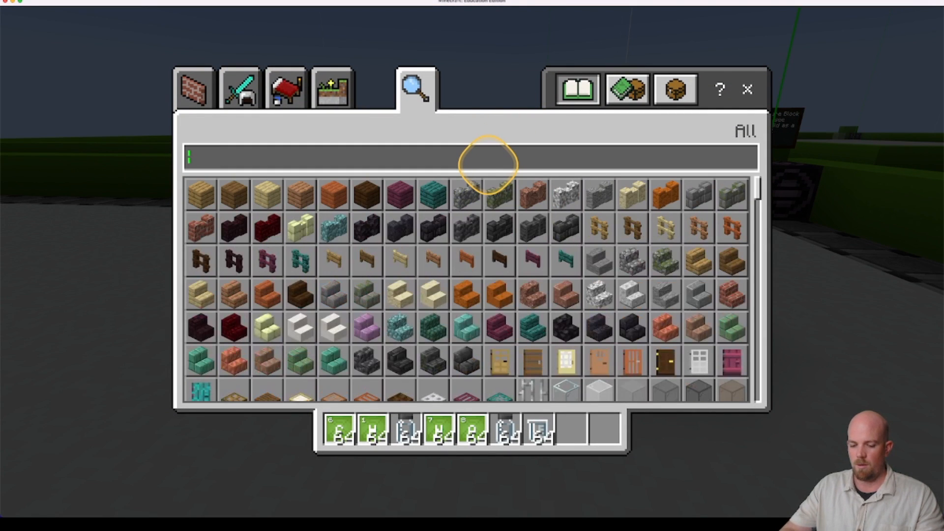
Search 'dye' to list every dye colour in the creative inventory
text(dye)
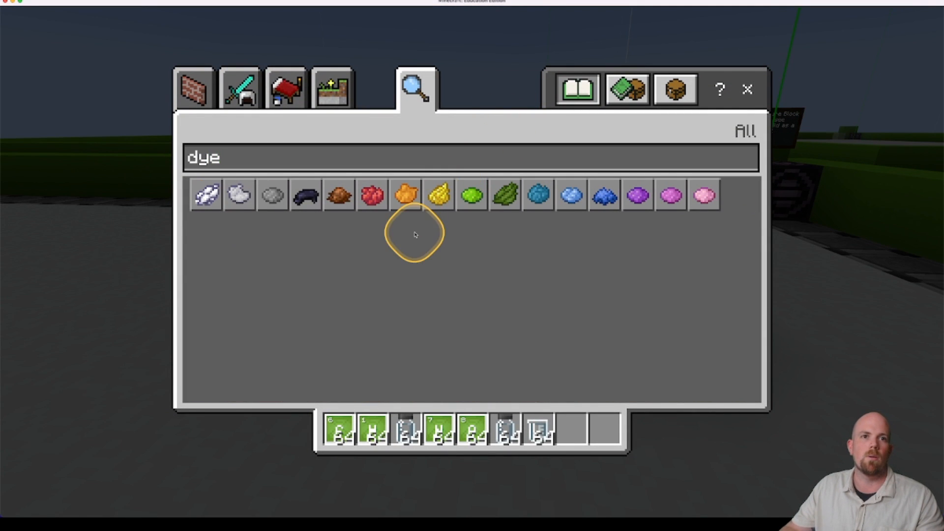
mouse_move(538, 196)
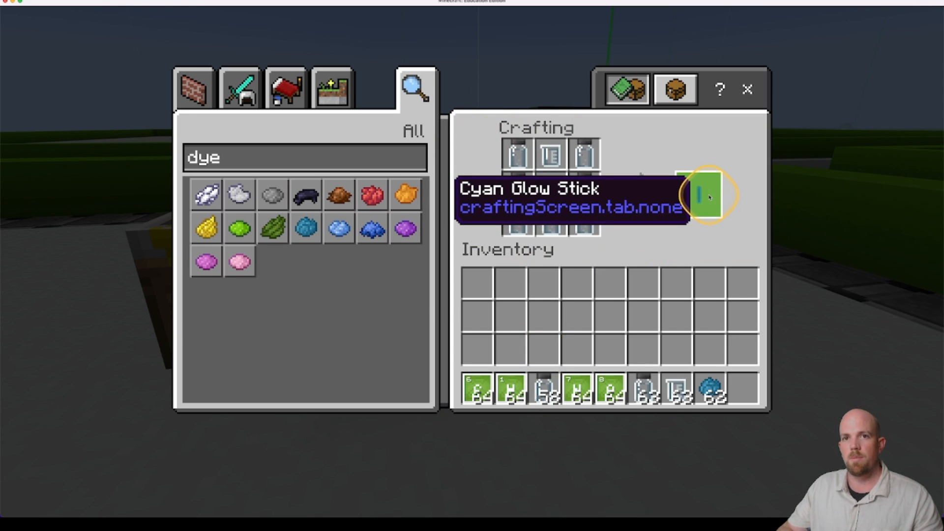
Move the crafted Cyan Glow Stick into the hotbar and exit the crafting table
drag(698, 193, 746, 386)
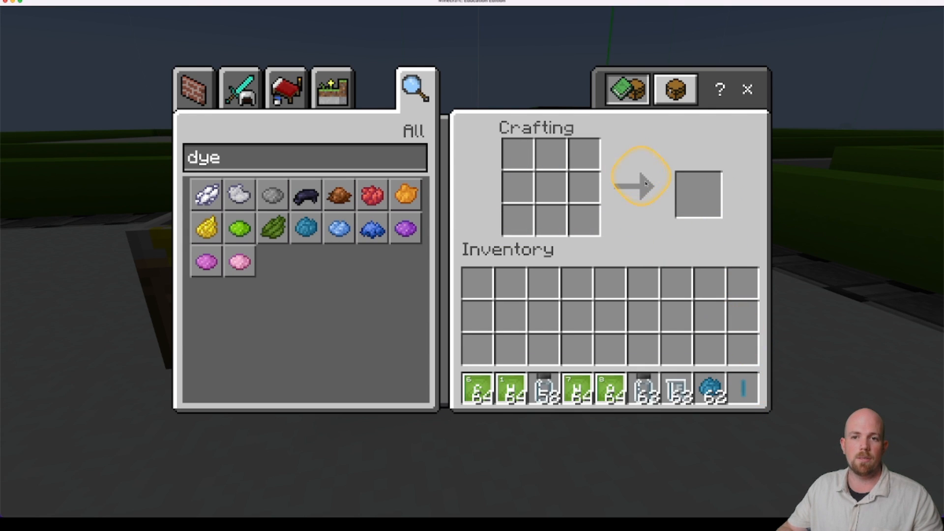
click(748, 89)
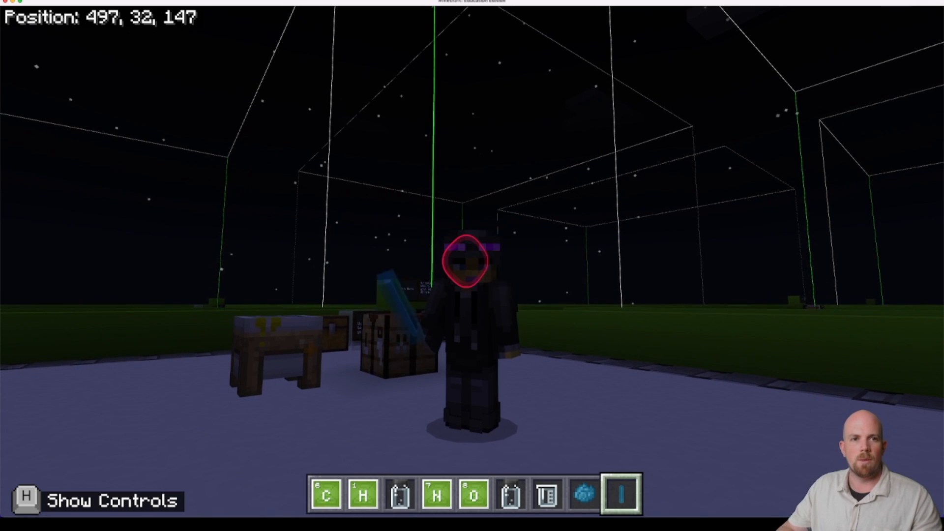